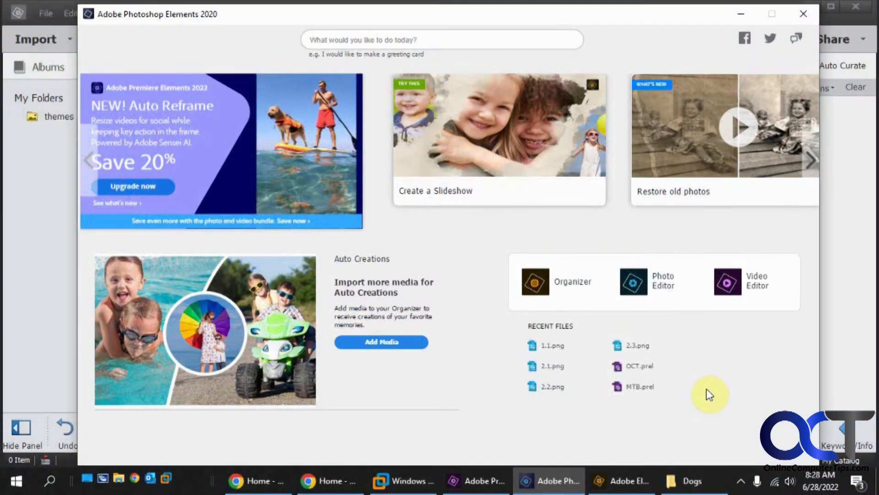
{"action": "mouse_move", "coordinate": [713, 365]}
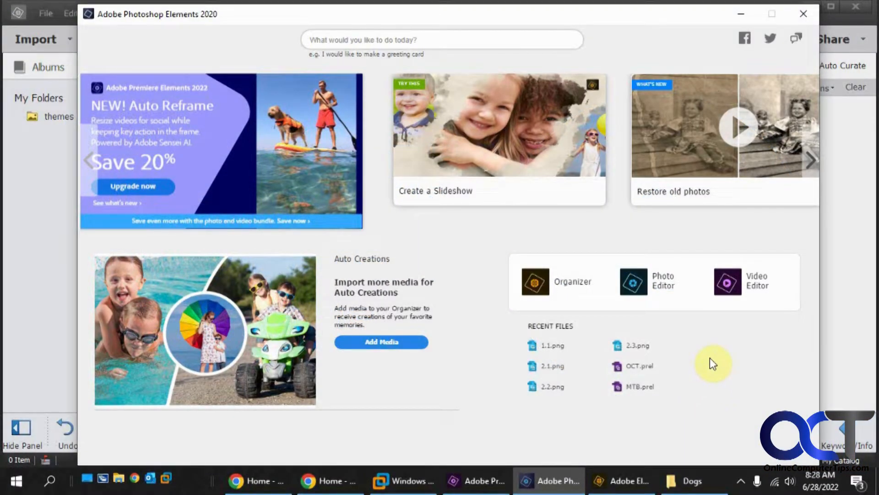
{"action": "mouse_move", "coordinate": [644, 201]}
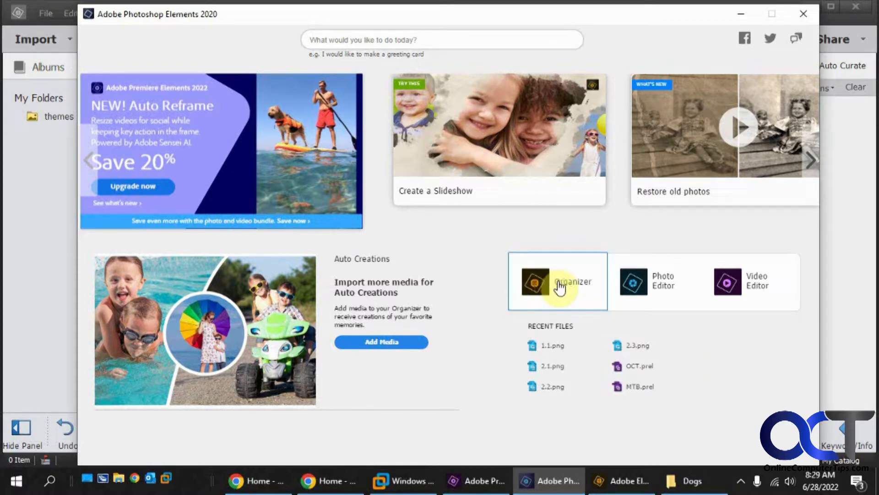
{"action": "left_click", "coordinate": [558, 282]}
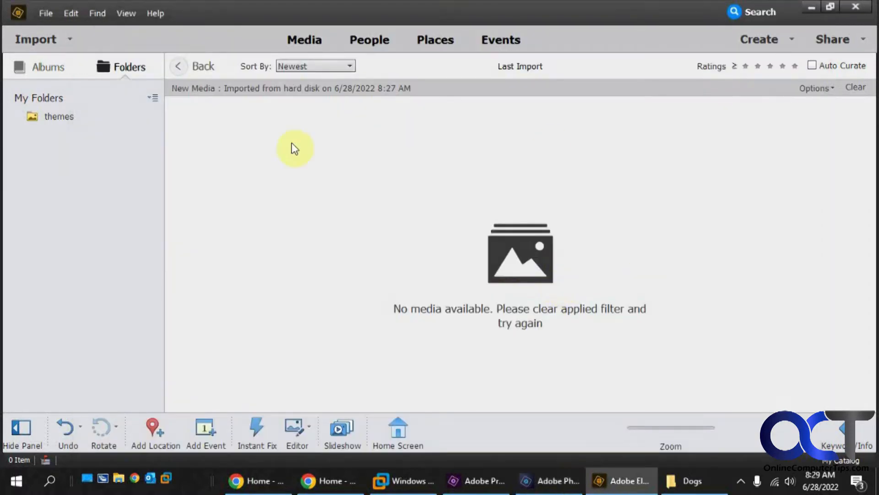
{"action": "mouse_move", "coordinate": [428, 283]}
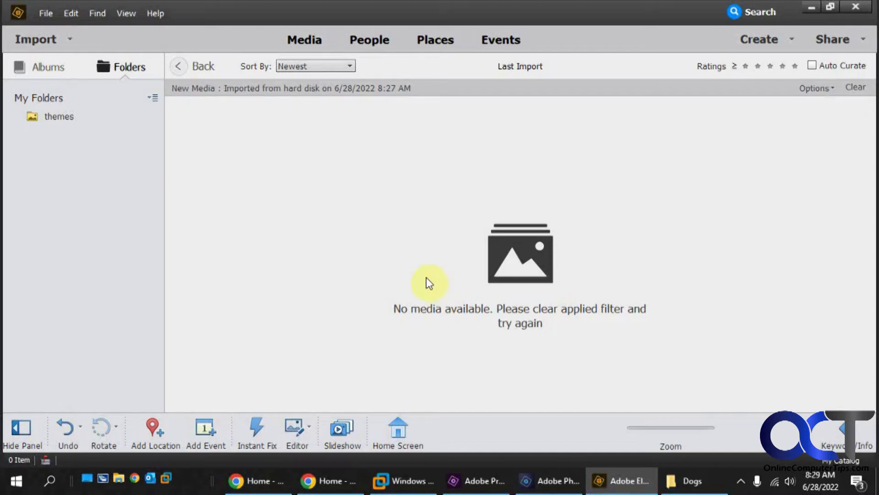
{"action": "mouse_move", "coordinate": [599, 280]}
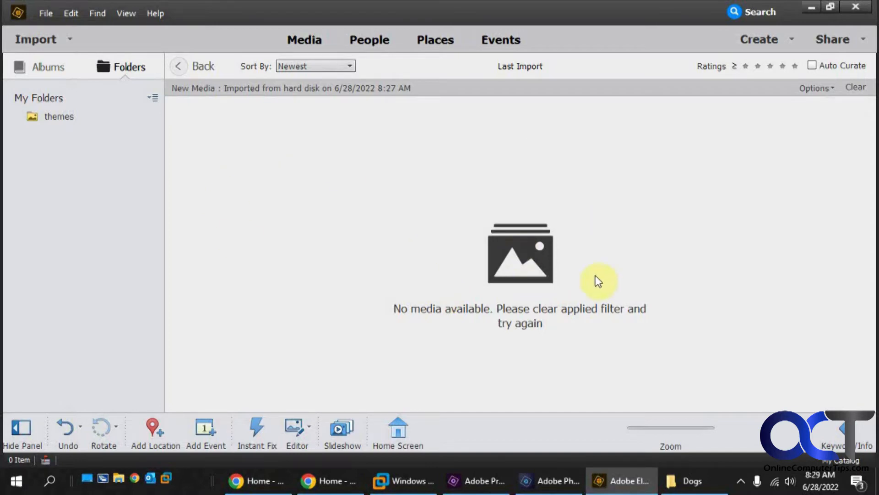
{"action": "mouse_move", "coordinate": [397, 166]}
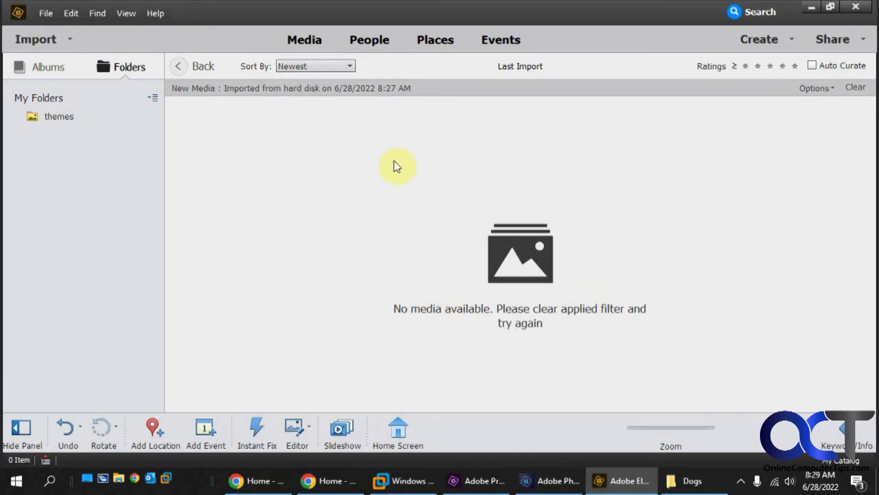
{"action": "mouse_move", "coordinate": [449, 283]}
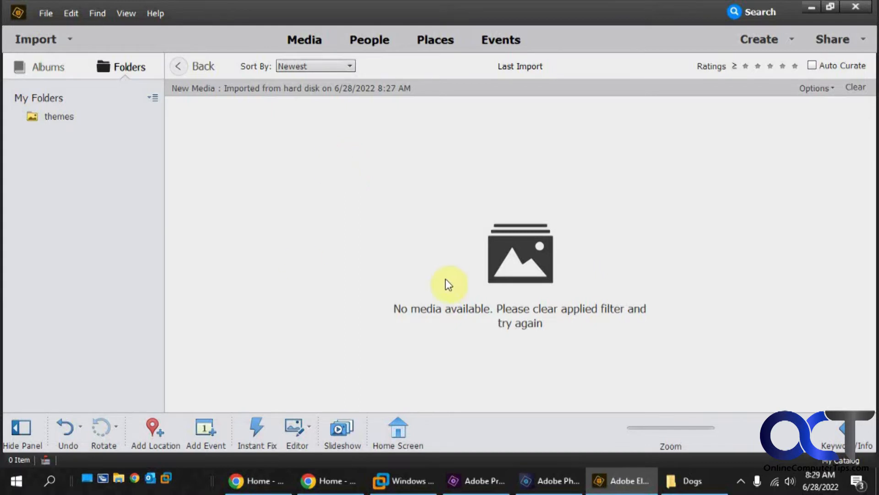
{"action": "mouse_move", "coordinate": [448, 190]}
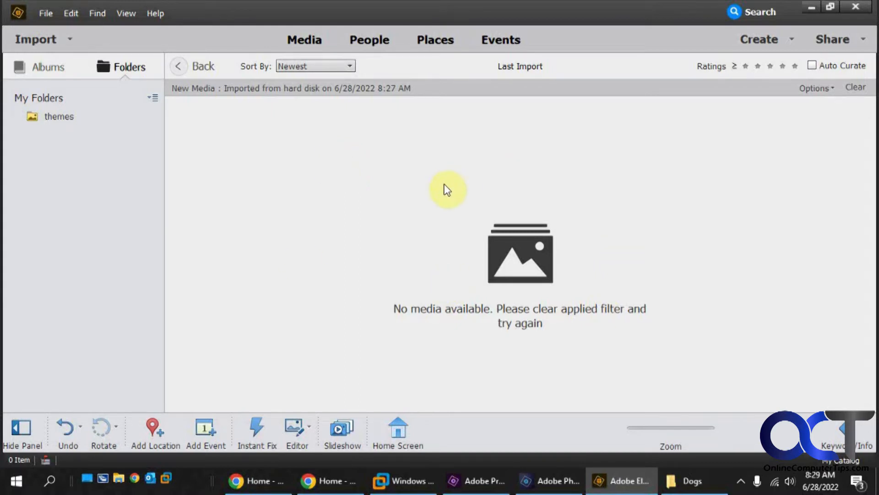
{"action": "mouse_move", "coordinate": [441, 199]}
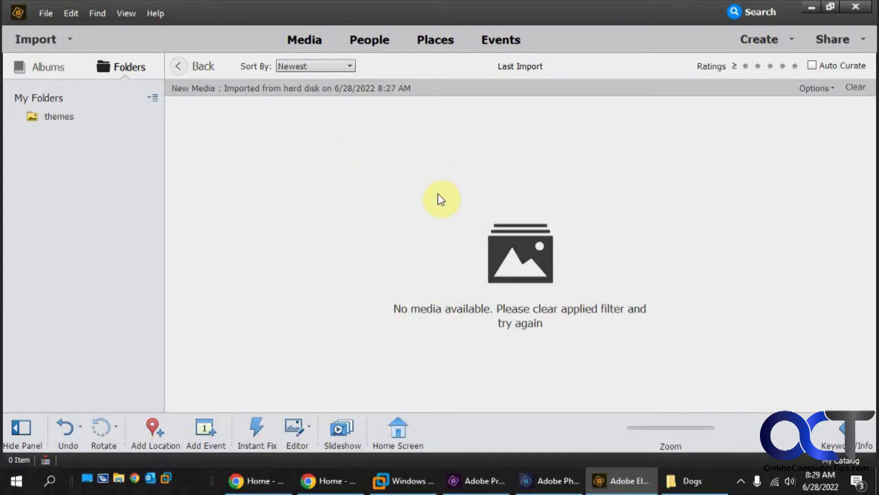
{"action": "mouse_move", "coordinate": [503, 251]}
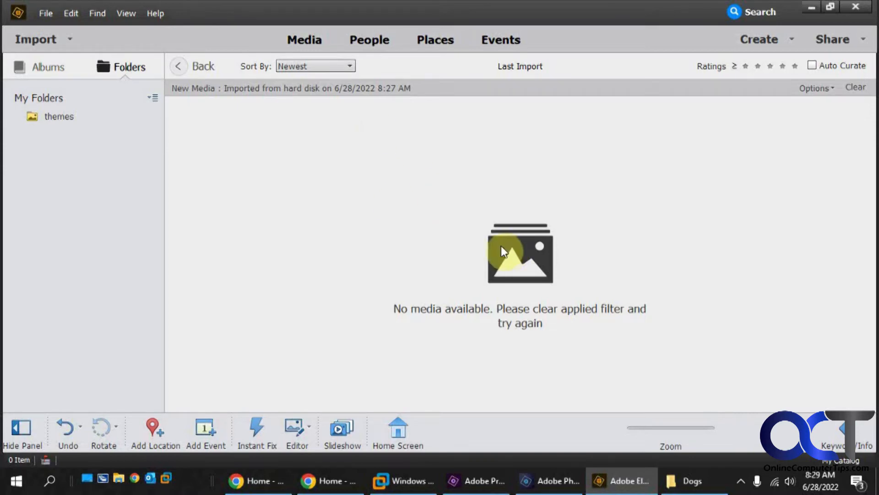
{"action": "left_click", "coordinate": [36, 40]}
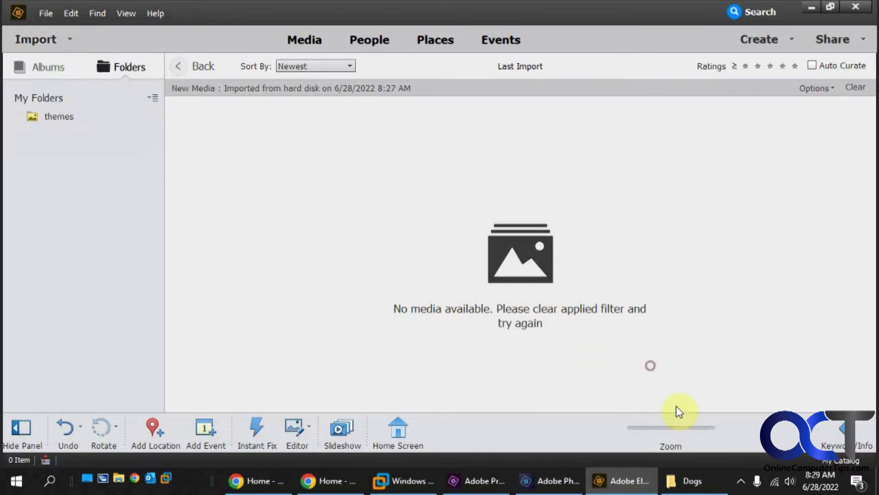
Import the Dogs folder of 14 photos and select 12 of them for the slideshow
{"action": "left_click", "coordinate": [693, 481]}
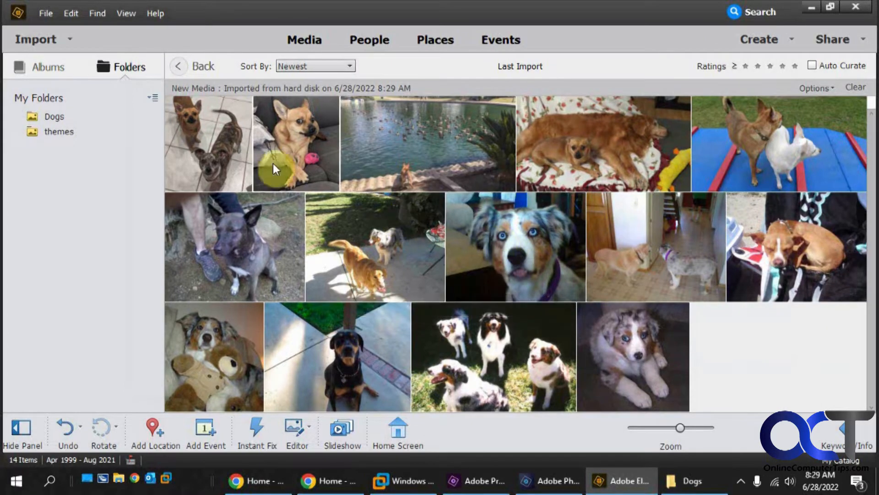
{"action": "mouse_move", "coordinate": [235, 156]}
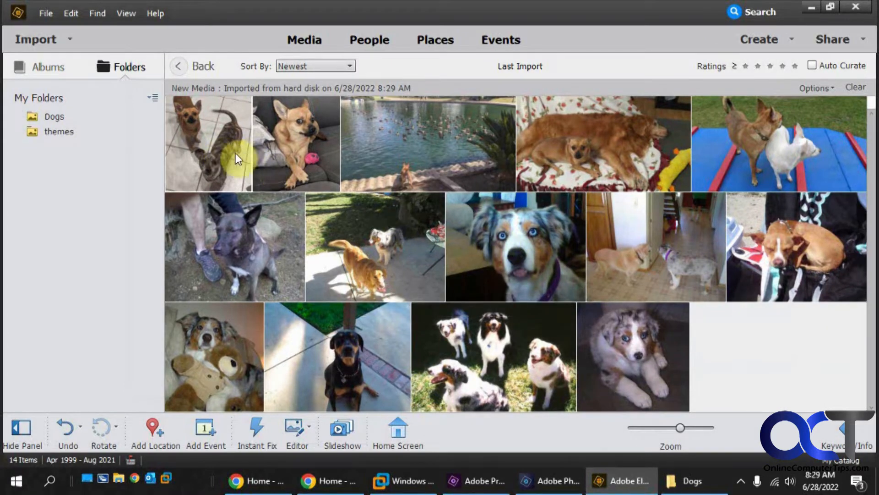
{"action": "left_click", "coordinate": [208, 143]}
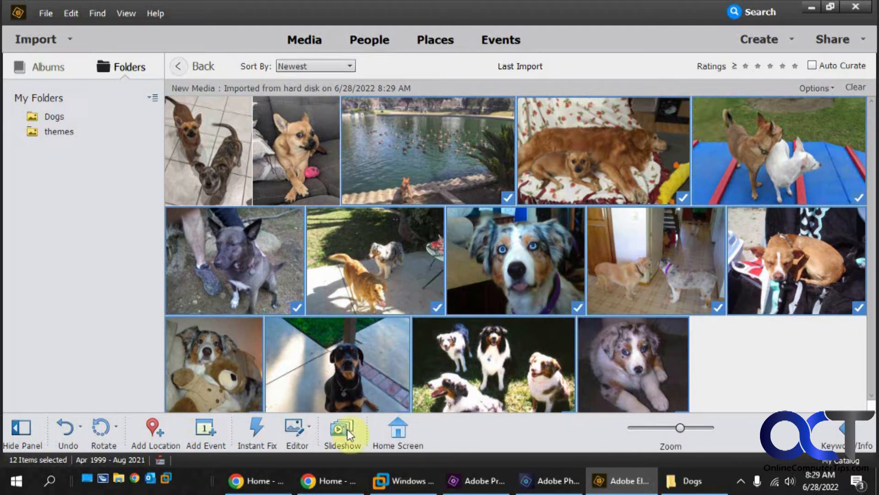
Create a Slideshow project from the 12 selected dog photos via the Create menu
{"action": "left_click", "coordinate": [758, 38]}
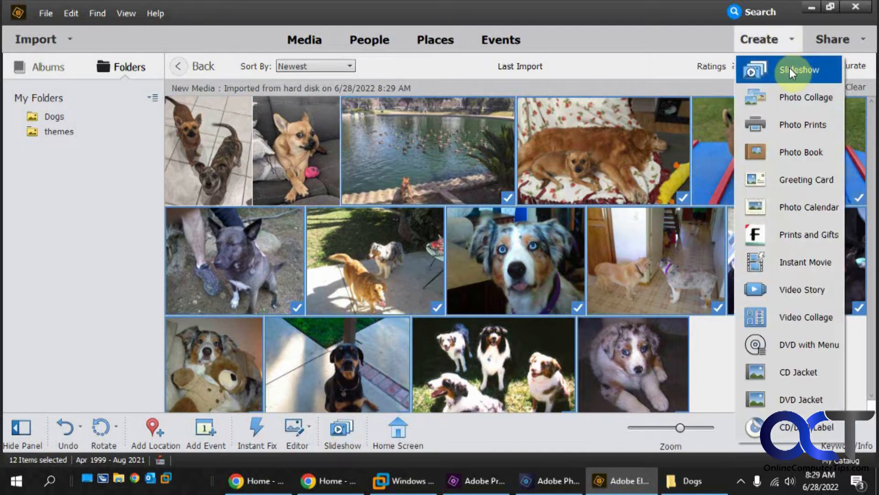
{"action": "left_click", "coordinate": [805, 70]}
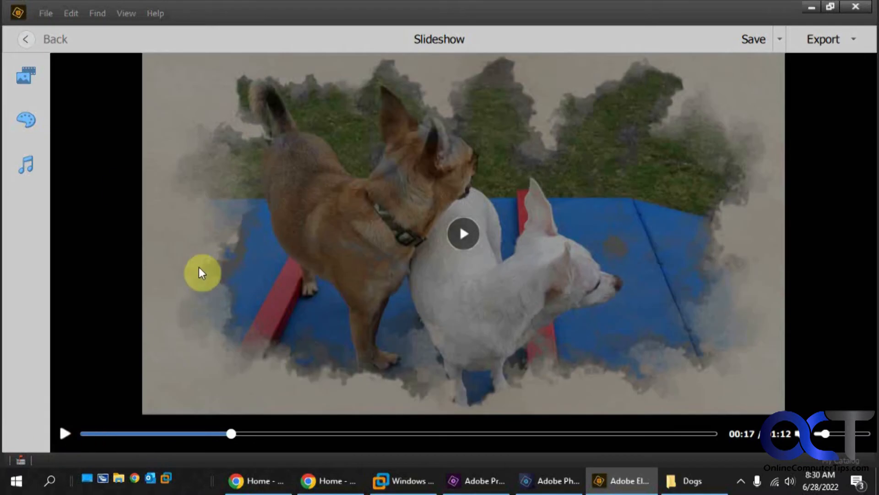
Apply the Pan & Zoom theme so the slideshow opens on a 'Memories 1999 - 2021' title
{"action": "left_click", "coordinate": [26, 119]}
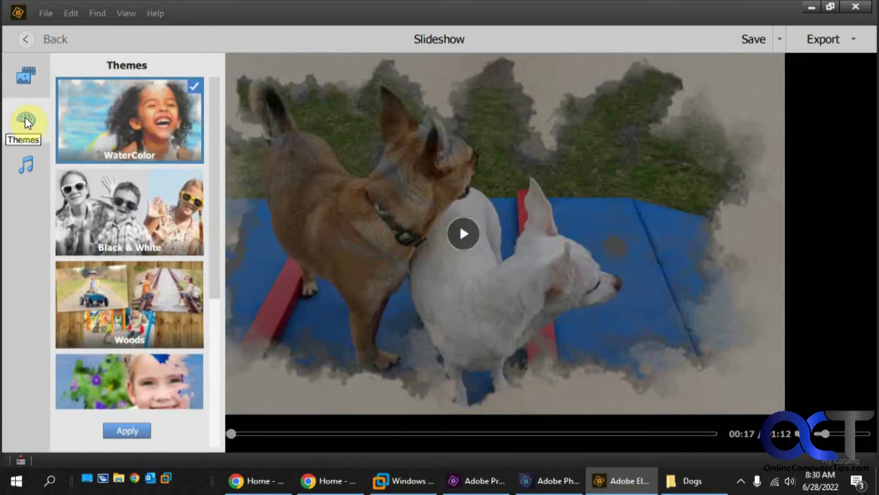
{"action": "scroll", "scroll_direction": "down", "scroll_amount": 3}
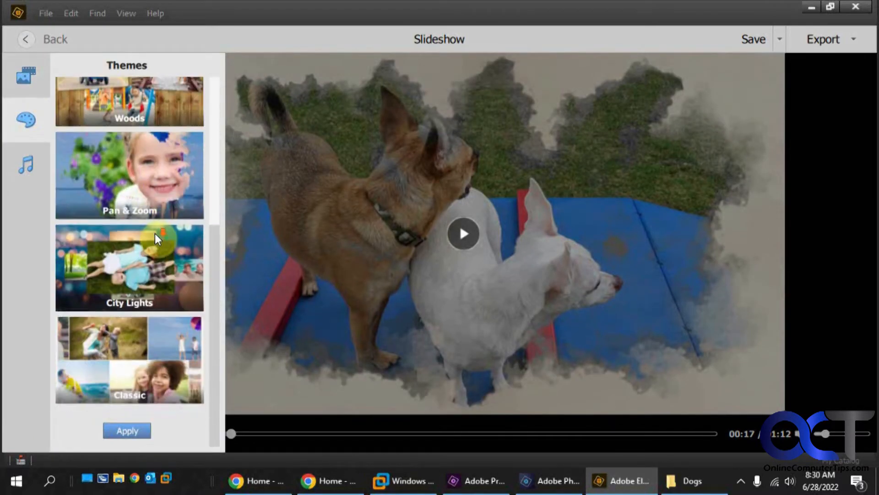
{"action": "left_click", "coordinate": [129, 175]}
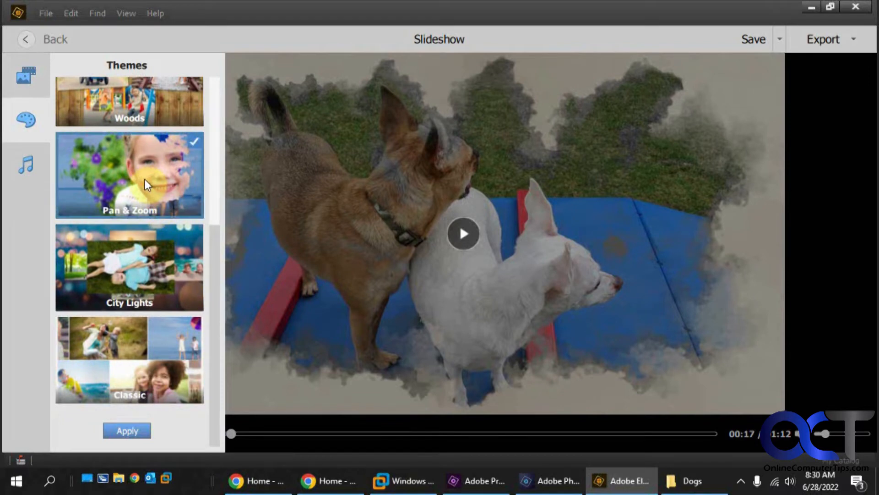
{"action": "left_click", "coordinate": [127, 431]}
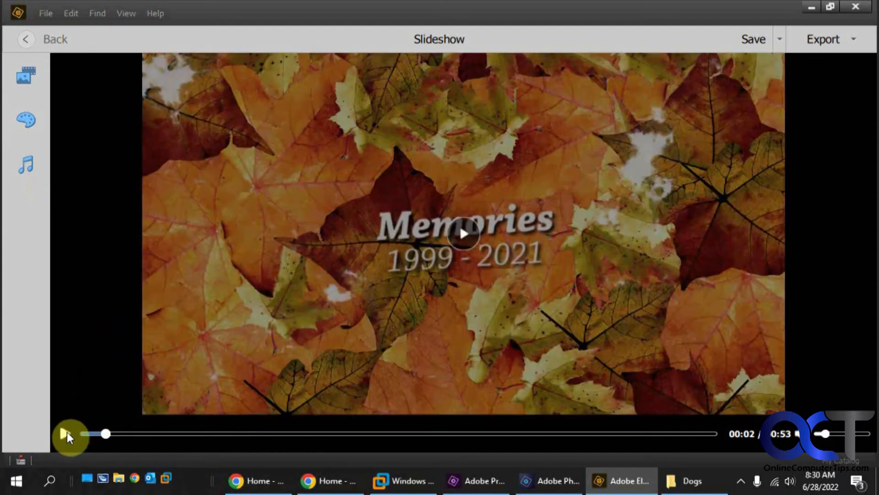
Remove the Captainzero track so Corn Sequins is the slideshow's only music
{"action": "left_click", "coordinate": [25, 164]}
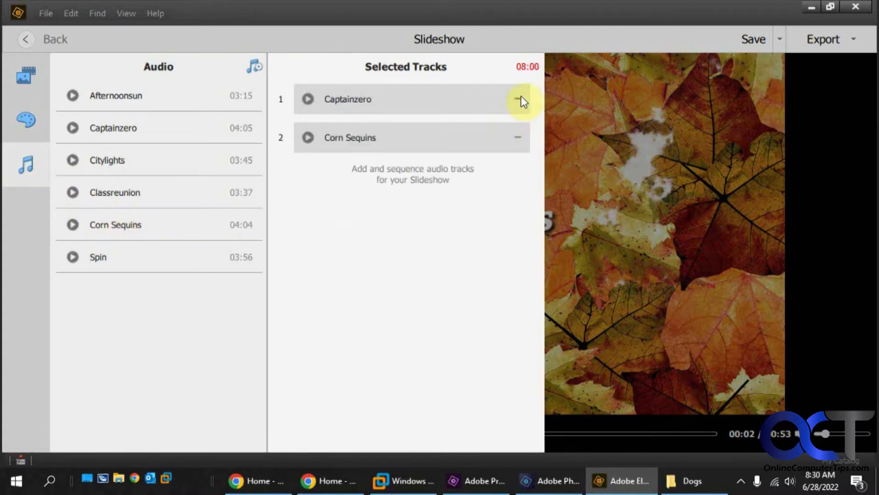
{"action": "left_click", "coordinate": [517, 99]}
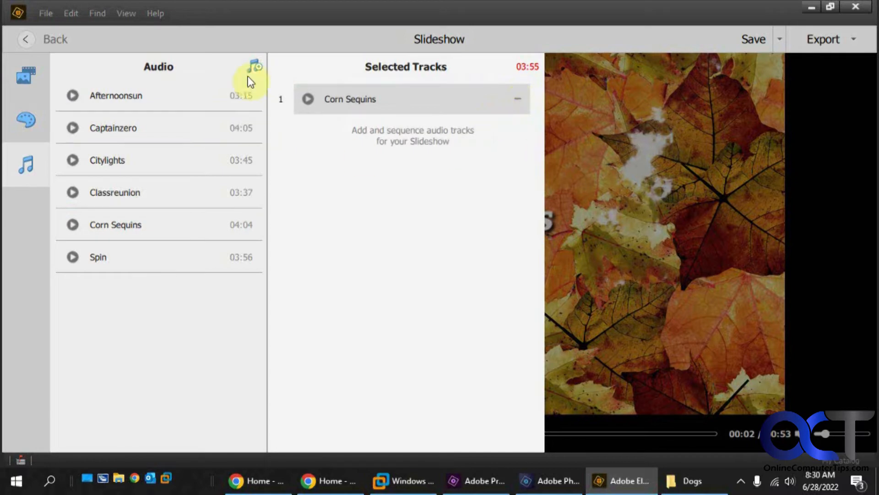
{"action": "left_click", "coordinate": [254, 66]}
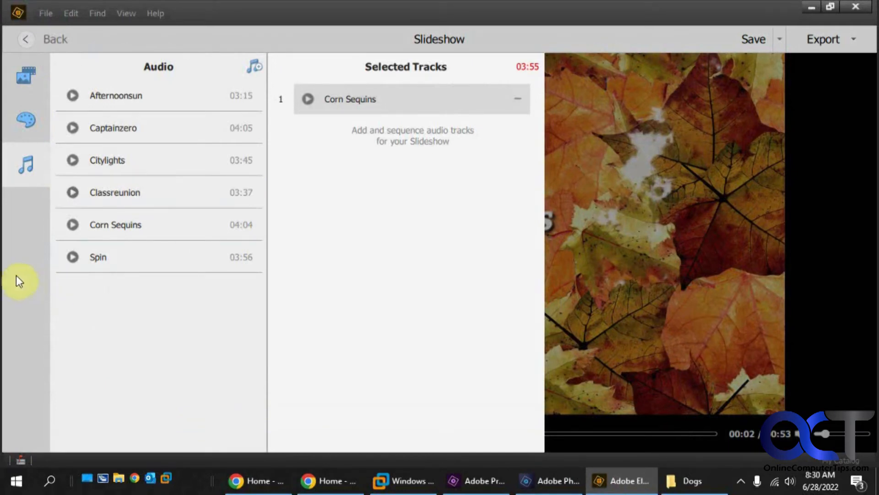
Close the audio panel and preview the slideshow to about 0:15
{"action": "left_click", "coordinate": [25, 75]}
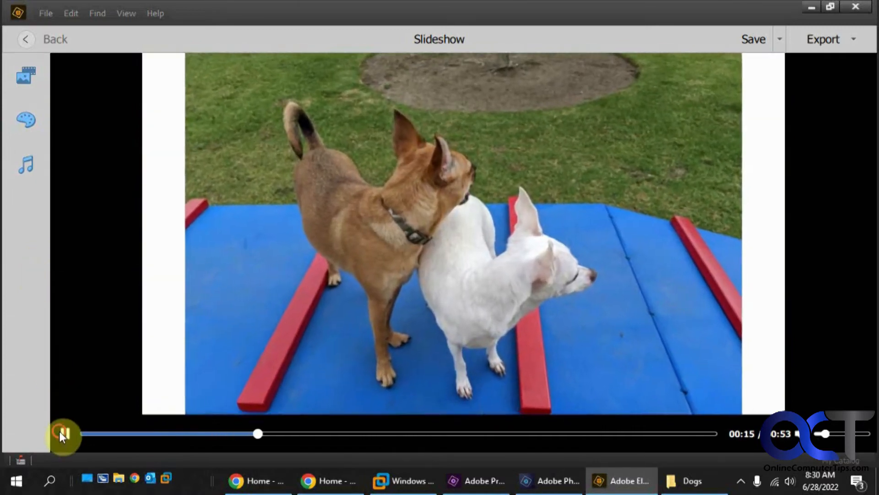
{"action": "left_click", "coordinate": [25, 119]}
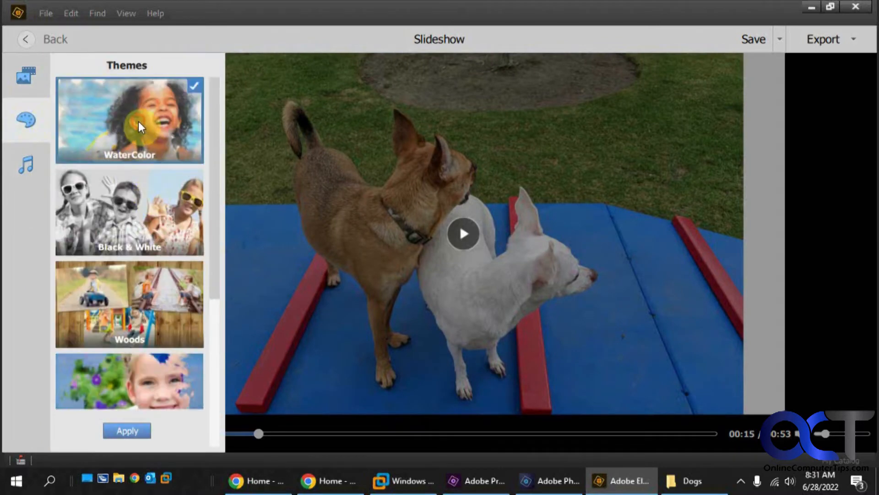
Add the Citylights track to the music, then briefly preview the themed slideshow's opening title
{"action": "left_click", "coordinate": [26, 164]}
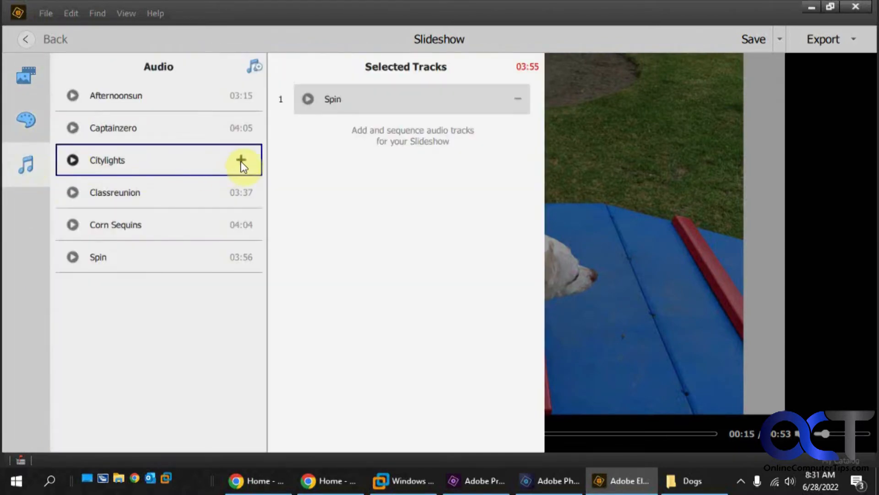
{"action": "left_click", "coordinate": [241, 160]}
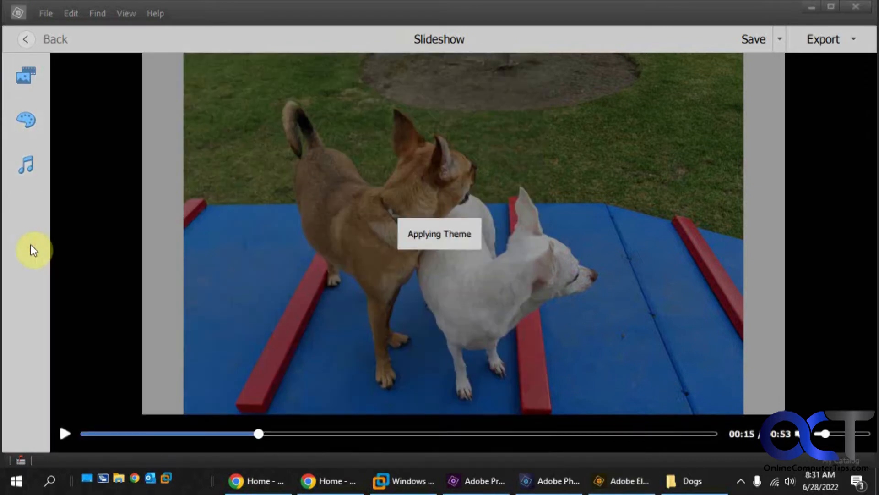
{"action": "left_click", "coordinate": [65, 434]}
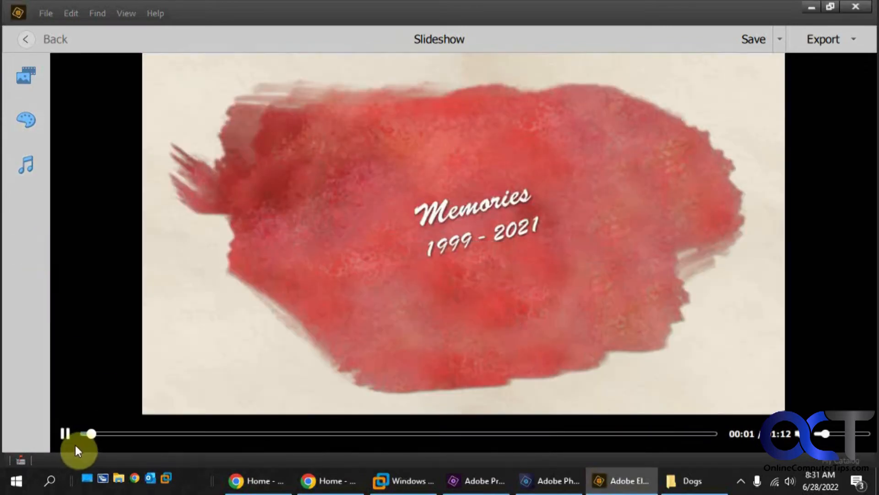
{"action": "left_click", "coordinate": [65, 433]}
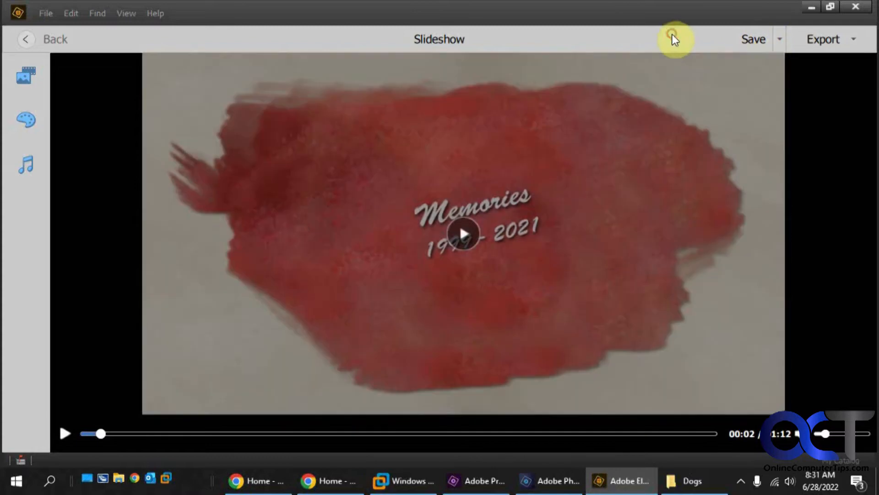
Choose YouTube as the export destination, reaching the Share on YouTube authorization dialog
{"action": "left_click", "coordinate": [854, 39]}
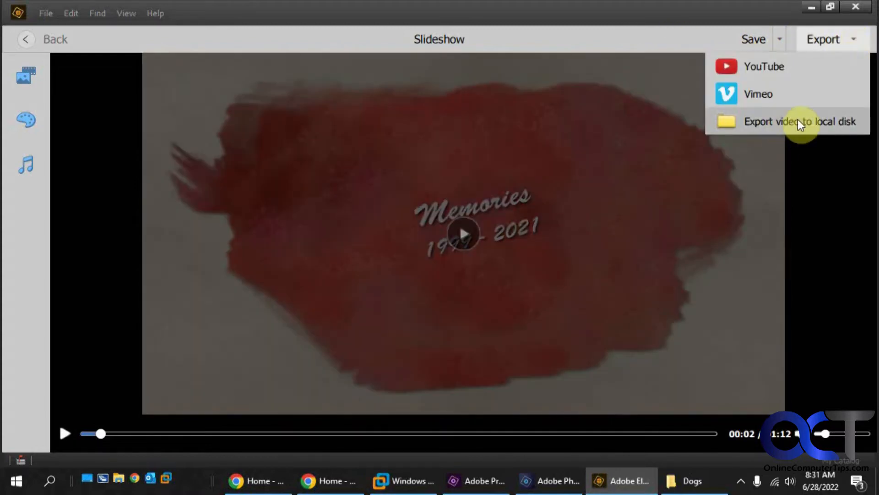
{"action": "mouse_move", "coordinate": [763, 66]}
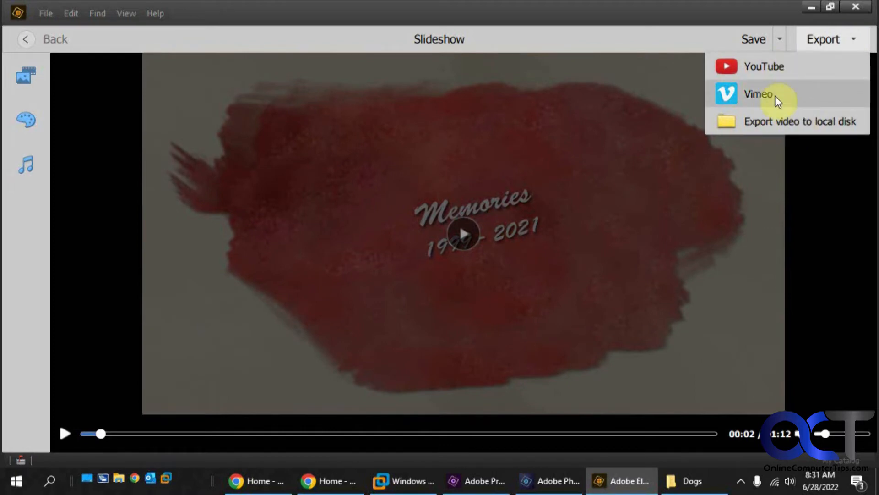
{"action": "mouse_move", "coordinate": [773, 66]}
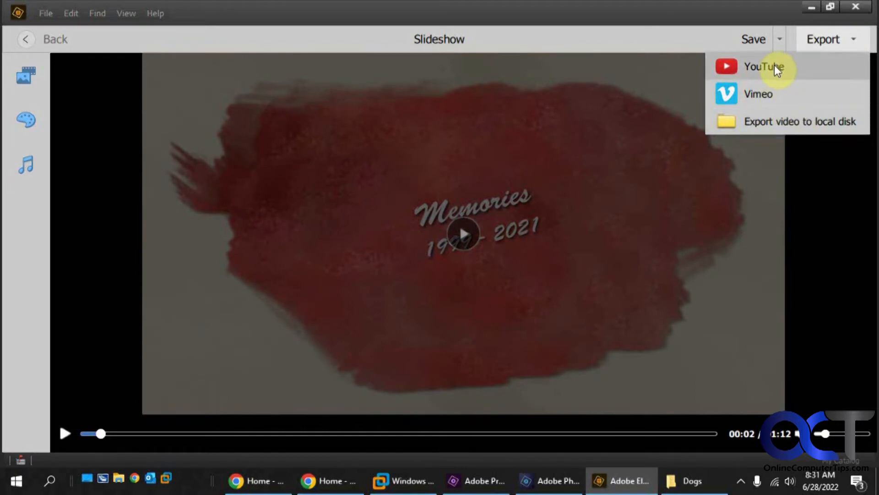
{"action": "left_click", "coordinate": [763, 66]}
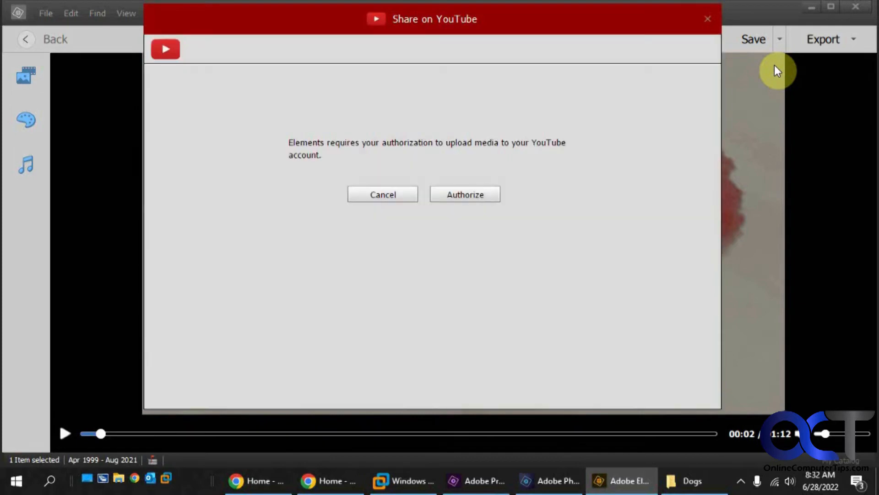
{"action": "mouse_move", "coordinate": [431, 92]}
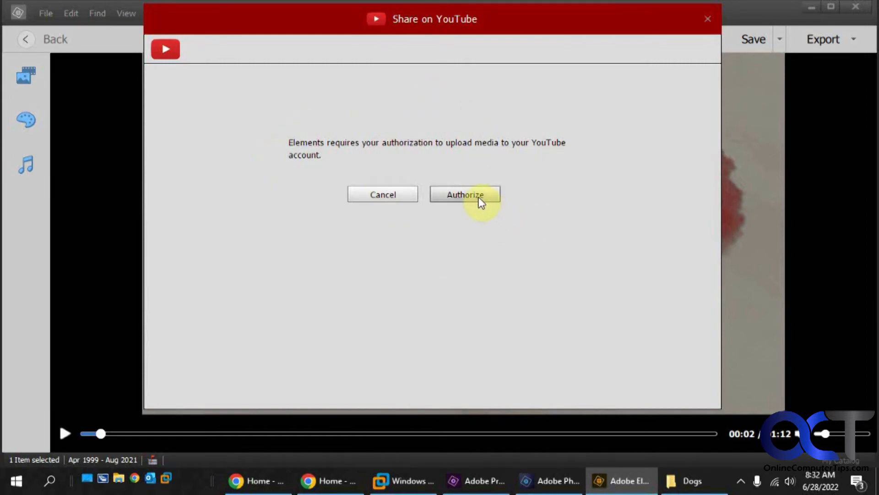
Authorize the YouTube upload, then set the Google sign-in browser window aside
{"action": "left_click", "coordinate": [464, 194]}
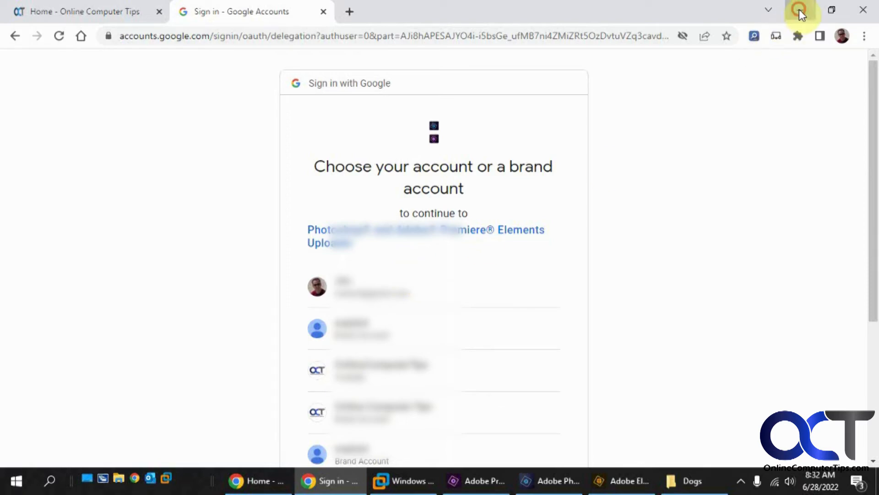
{"action": "left_click", "coordinate": [621, 481]}
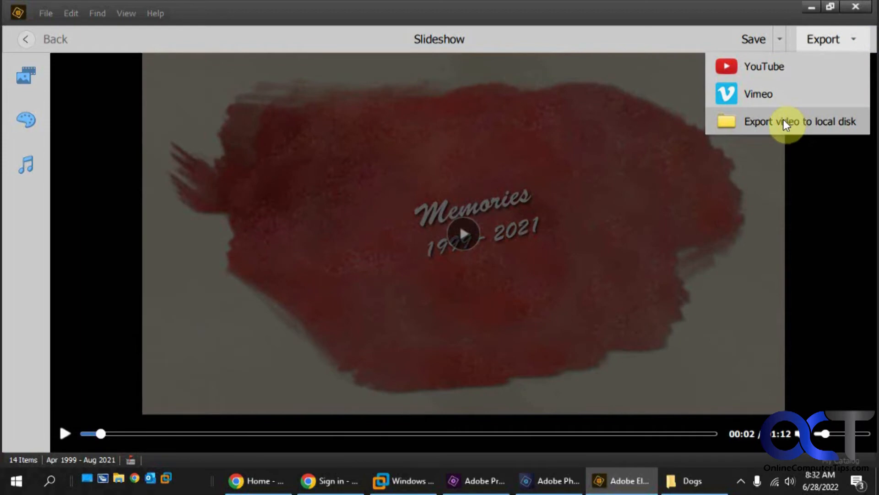
Export the video to local disk as 'Test Slideshow' in D:\Dogs with the 1080p HD preset
{"action": "left_click", "coordinate": [800, 121]}
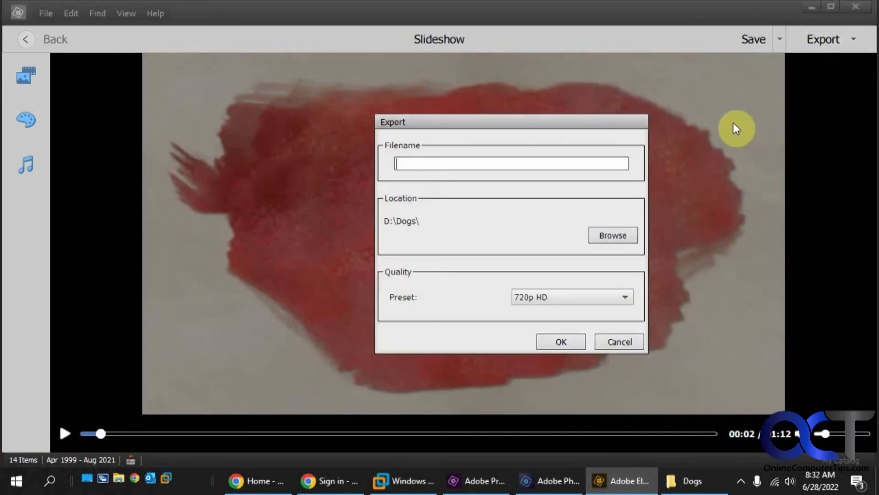
{"action": "mouse_move", "coordinate": [503, 192]}
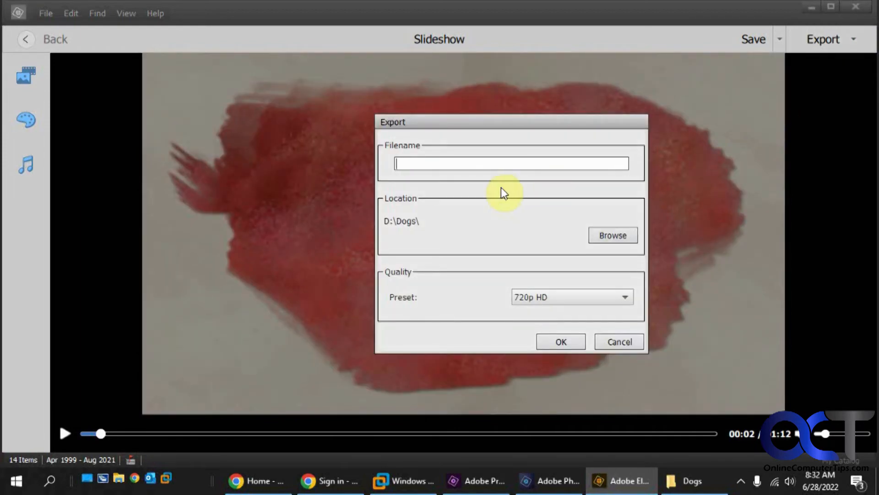
{"action": "type", "text": "Test Slide"}
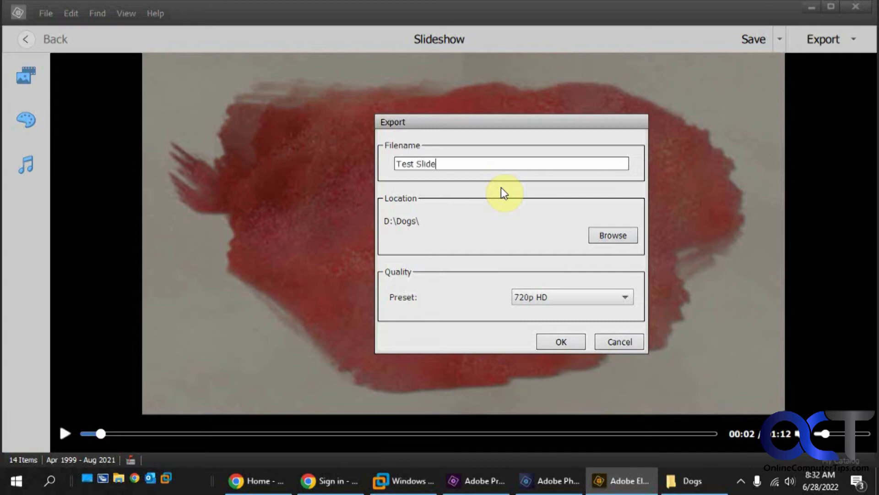
{"action": "type", "text": "show"}
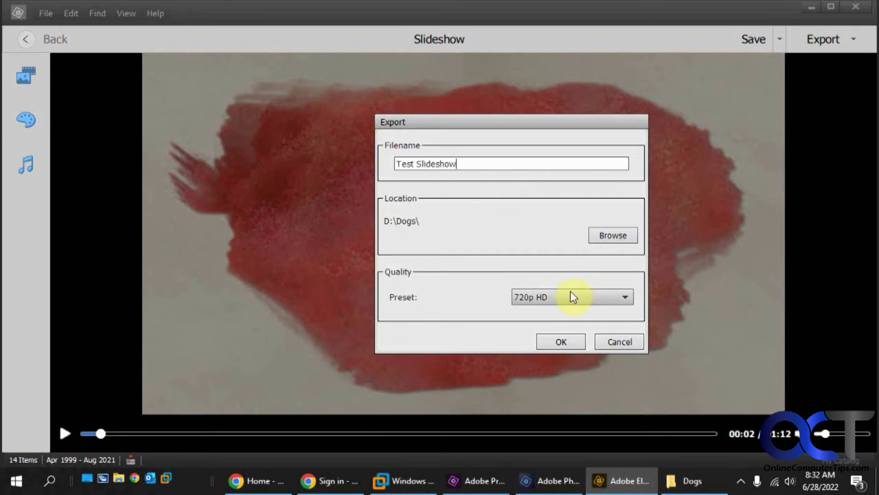
{"action": "left_click", "coordinate": [561, 296]}
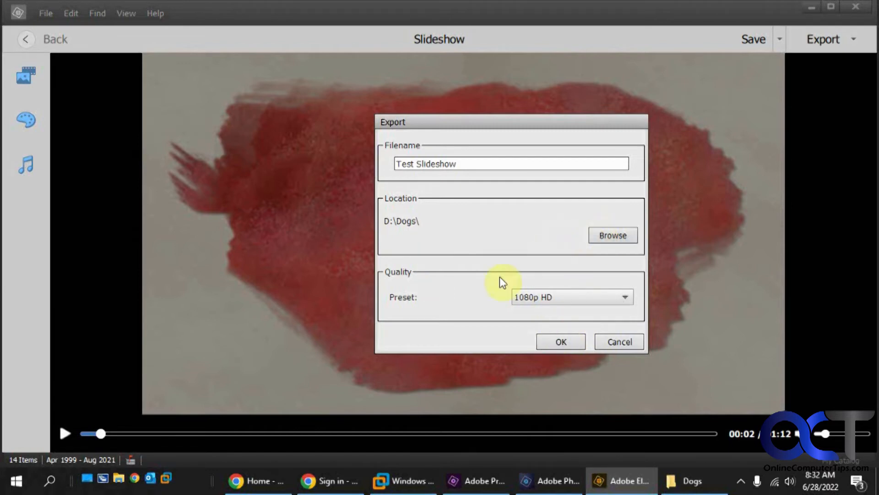
{"action": "left_click", "coordinate": [560, 342]}
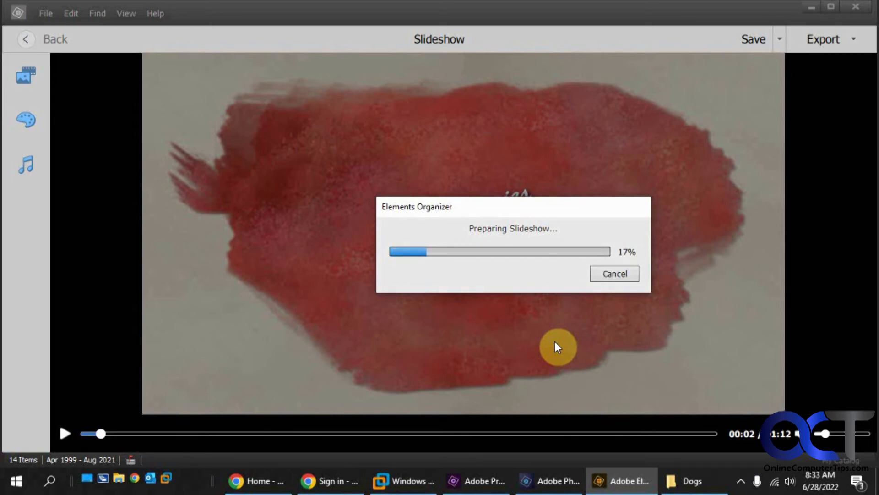
{"action": "mouse_move", "coordinate": [333, 246]}
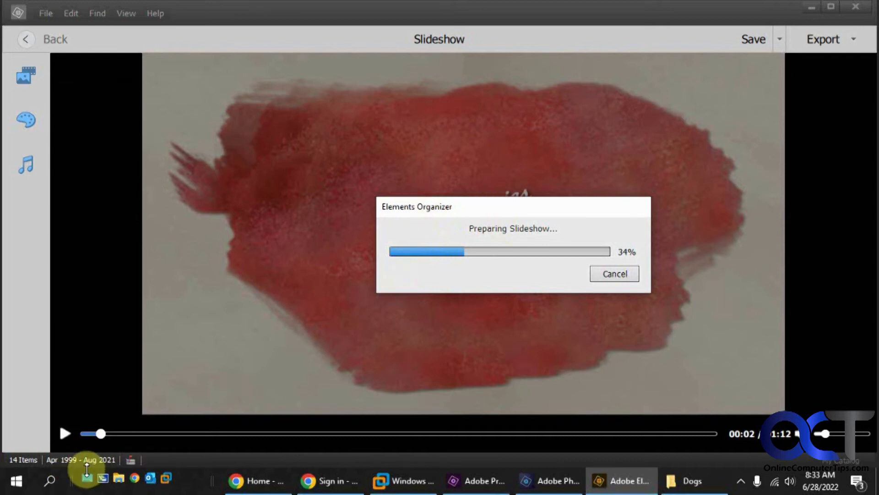
{"action": "mouse_move", "coordinate": [465, 218]}
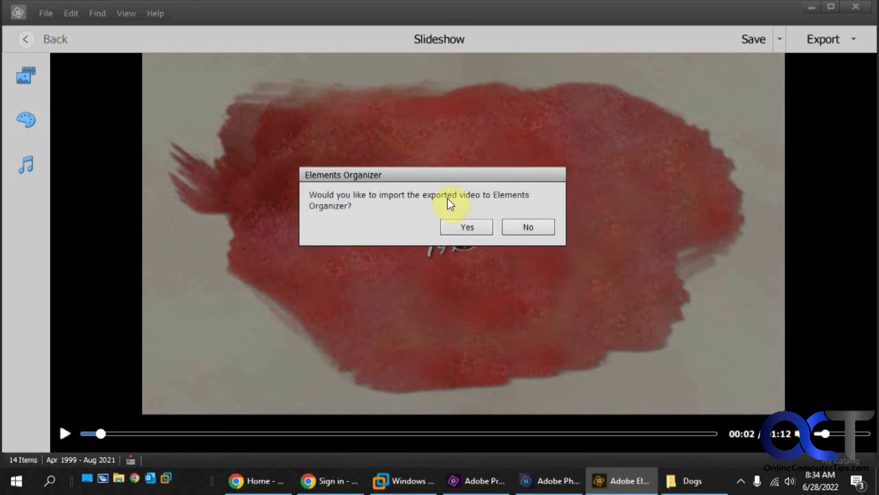
Import the finished exported video back into the Organizer catalog
{"action": "left_click", "coordinate": [466, 226]}
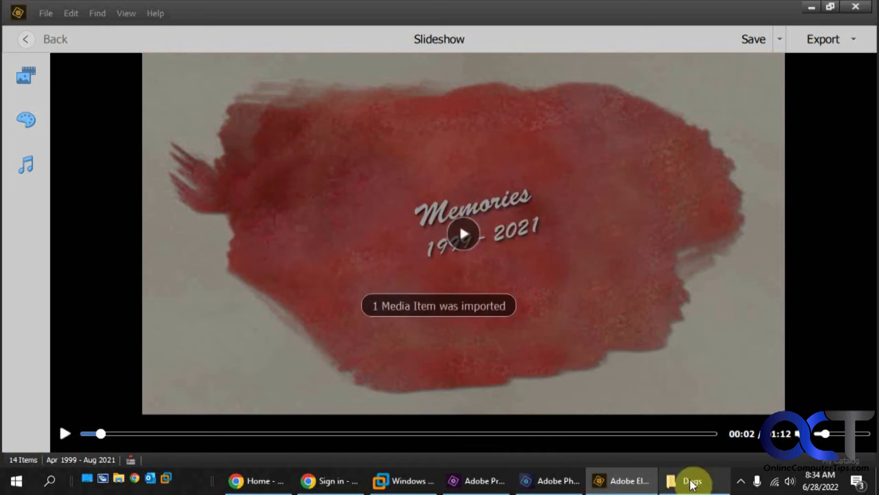
{"action": "left_click", "coordinate": [693, 481]}
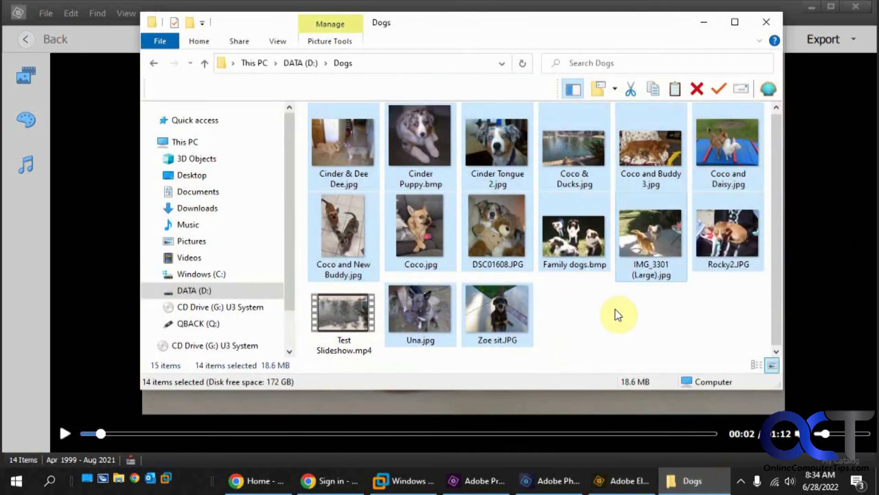
{"action": "left_click", "coordinate": [344, 311]}
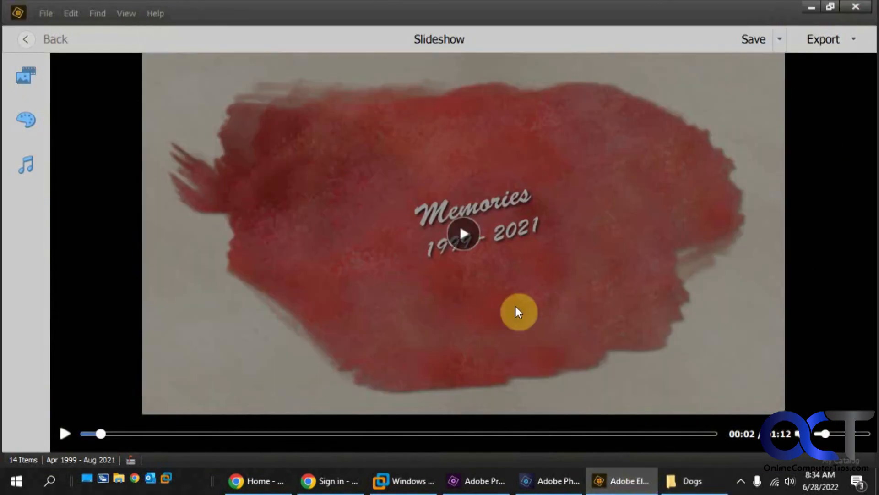
Save the slideshow to the Organizer as 'Dogs' and return to the media grid
{"action": "left_click", "coordinate": [26, 39]}
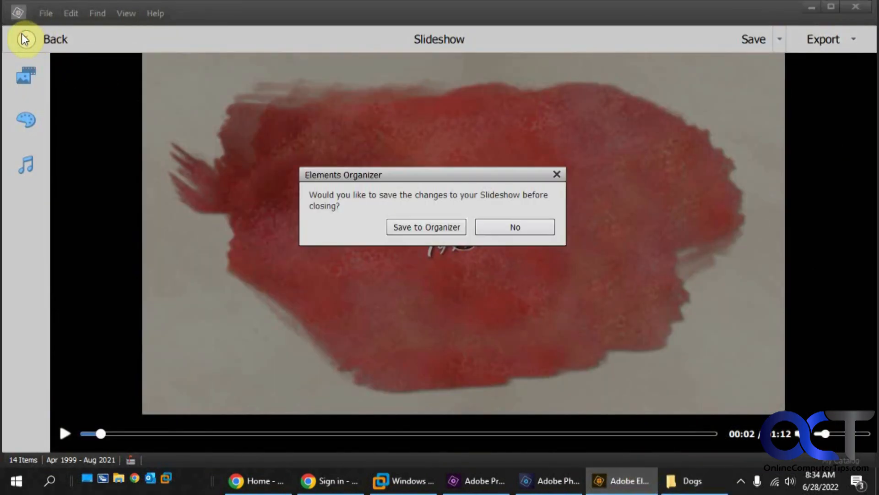
{"action": "left_click", "coordinate": [425, 226]}
{"action": "type", "text": "Dogs"}
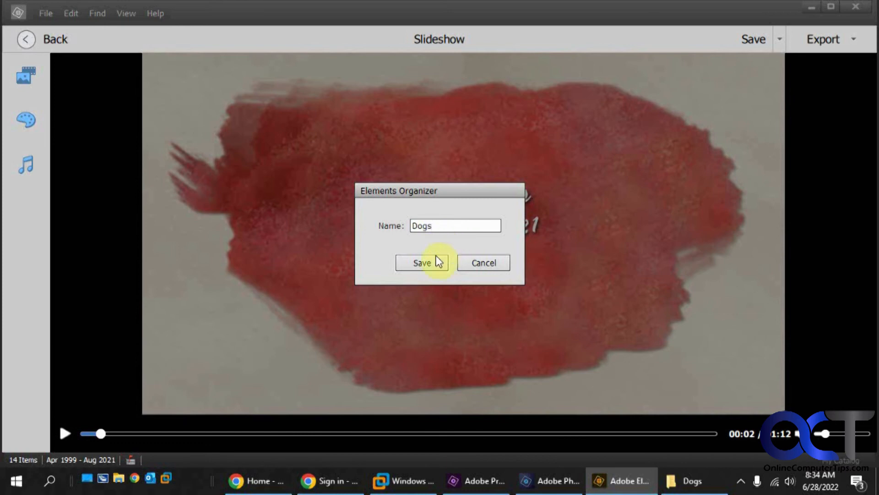
{"action": "left_click", "coordinate": [421, 263]}
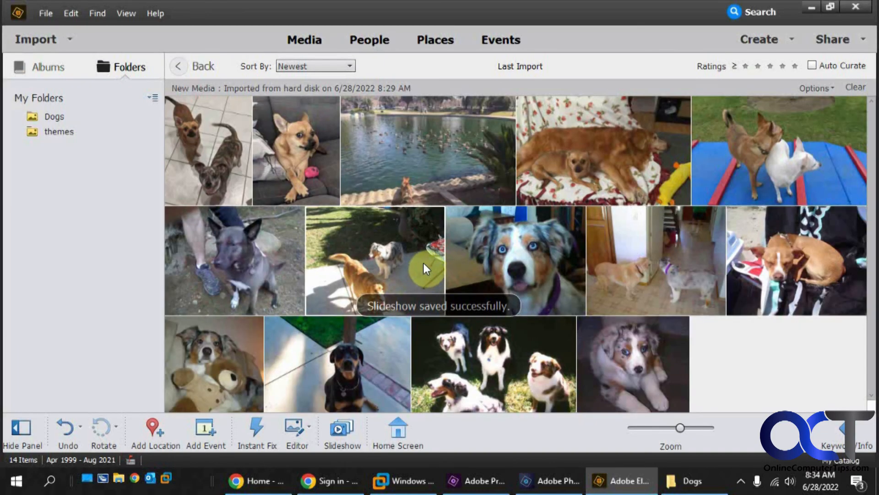
{"action": "mouse_move", "coordinate": [337, 251]}
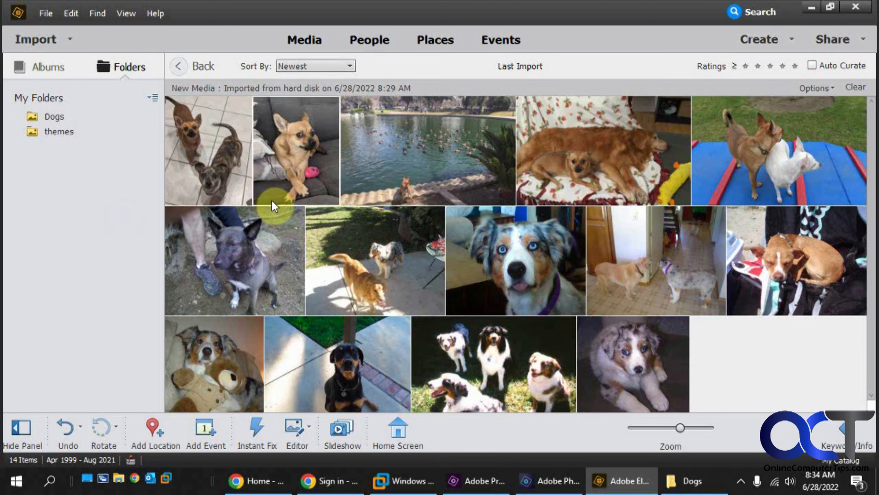
{"action": "mouse_move", "coordinate": [364, 219]}
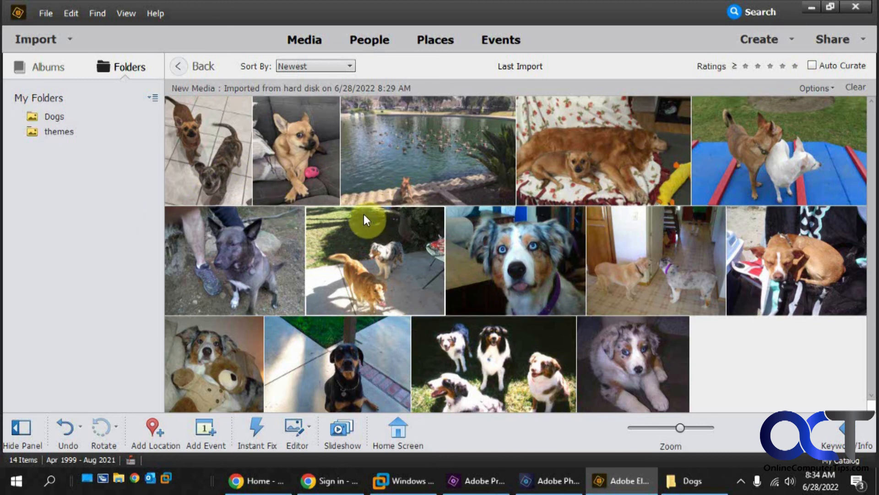